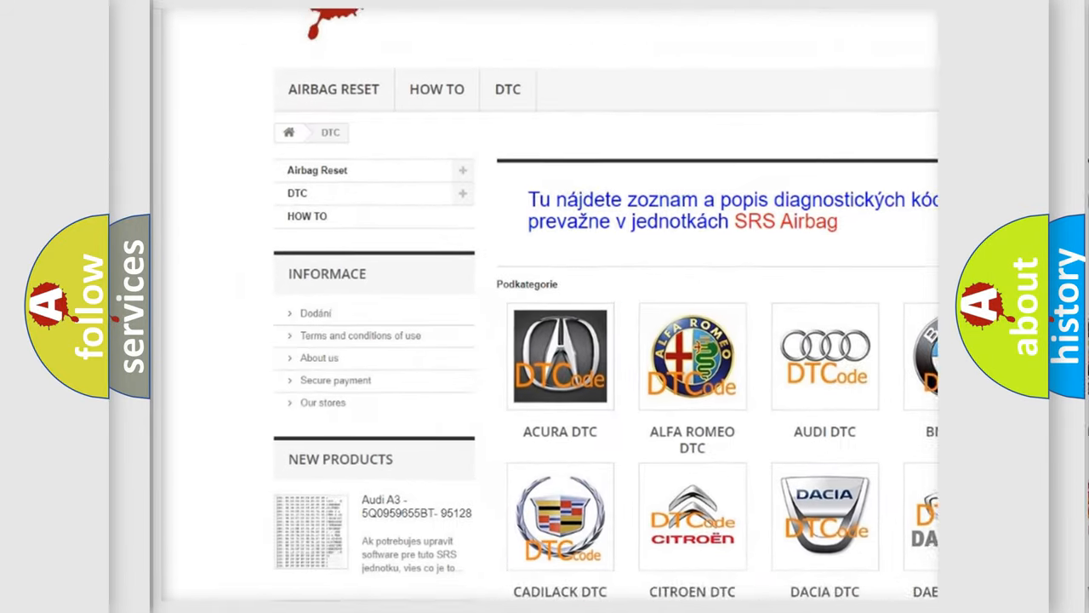
scroll("down", 3)
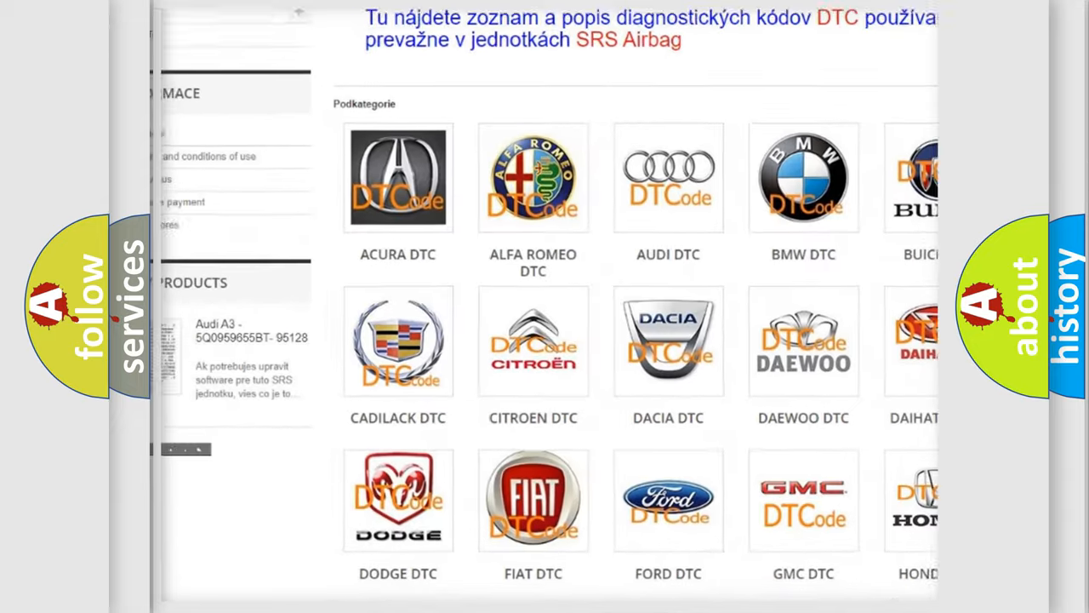
scroll("down", 3)
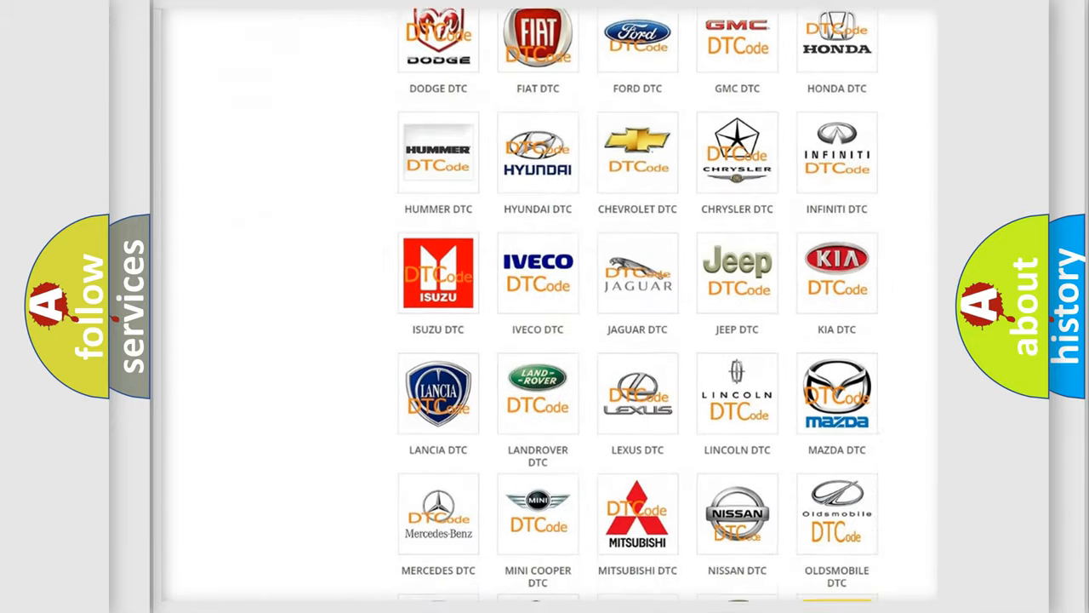
scroll("down", 3)
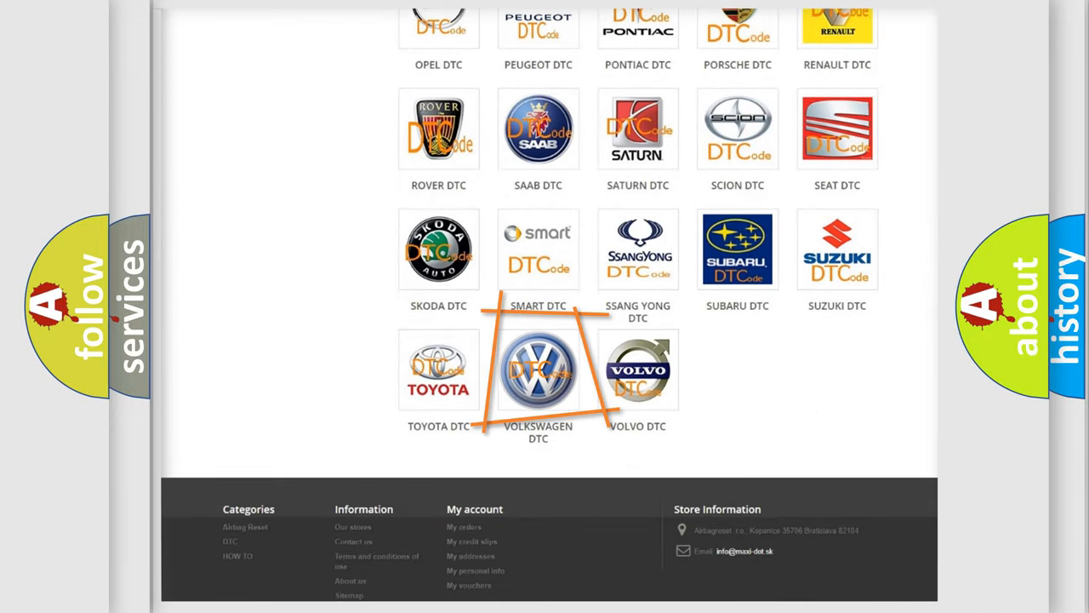
mouse_move(537, 370)
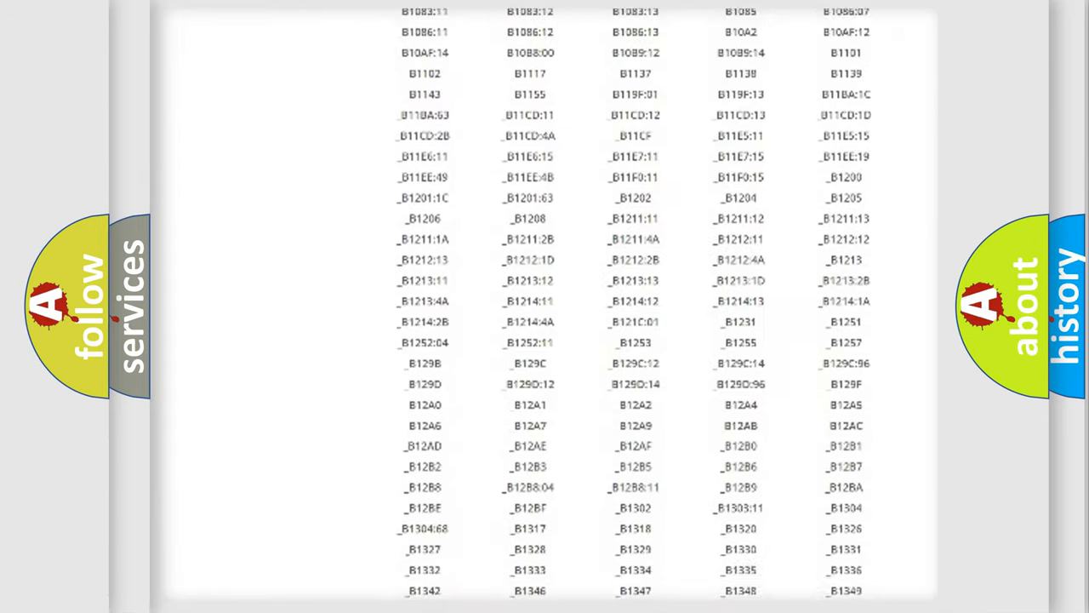
scroll("down", 3)
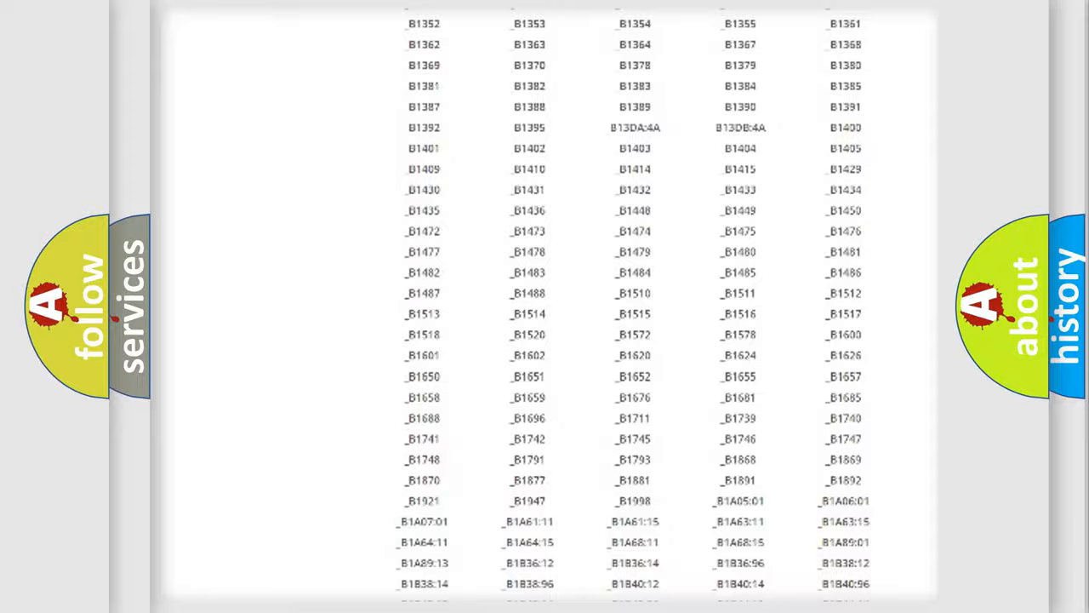